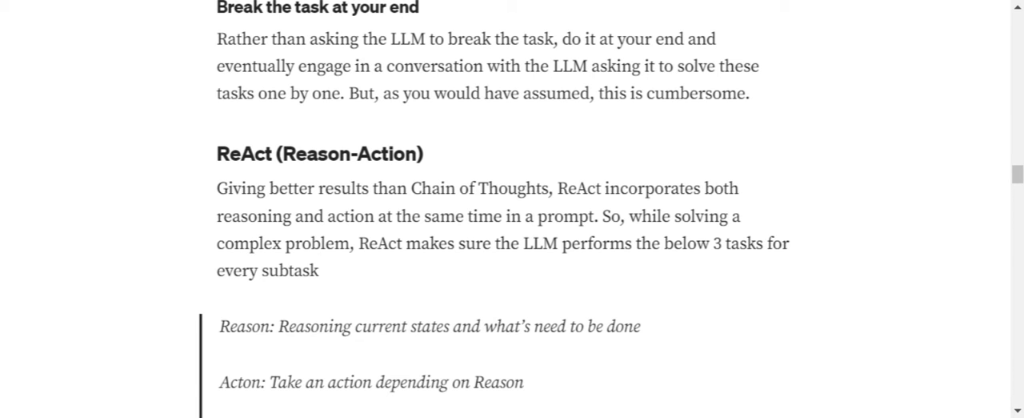
pyautogui.scroll(-3)
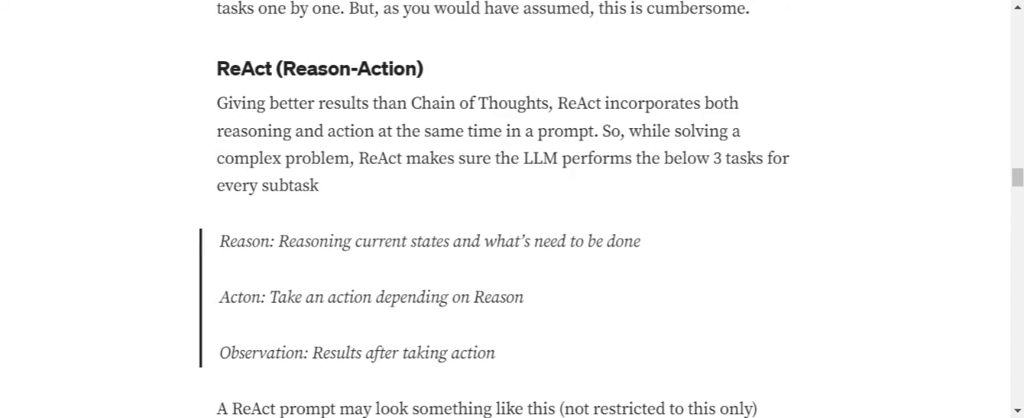
pyautogui.scroll(-3)
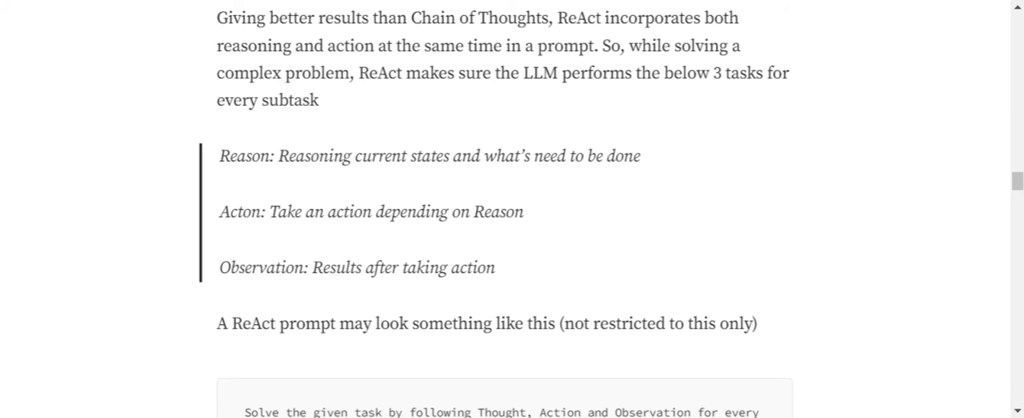
pyautogui.scroll(-3)
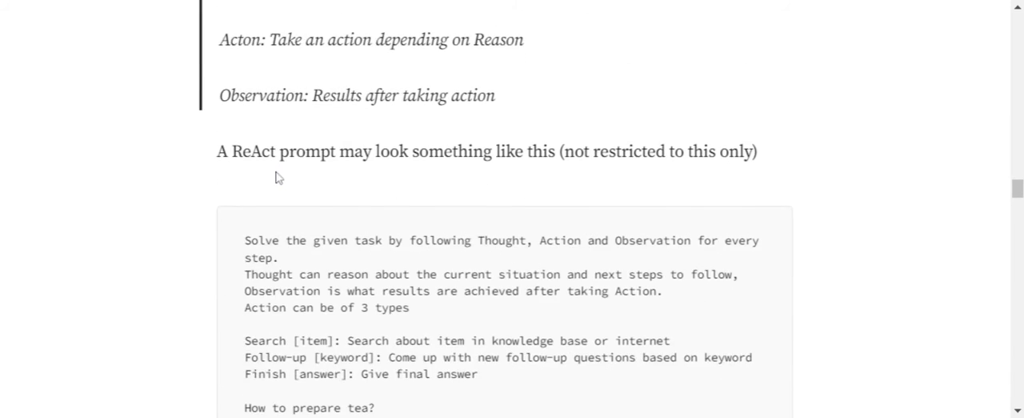
pyautogui.scroll(-3)
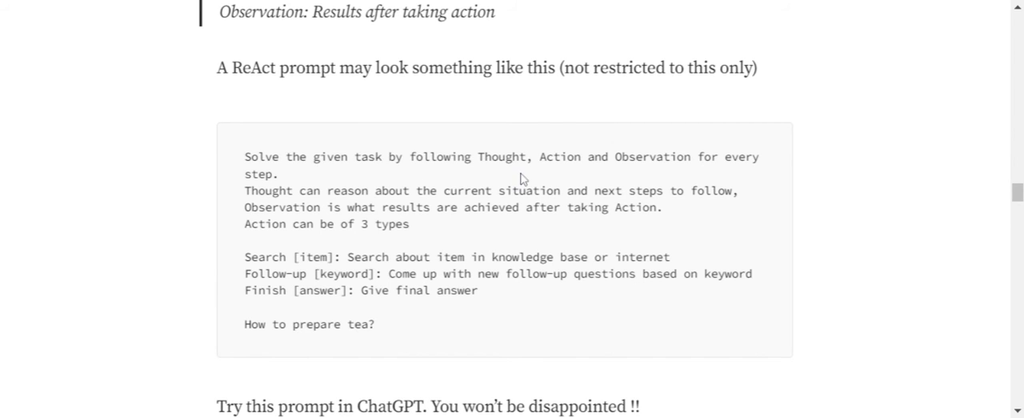
pyautogui.moveTo(326, 175)
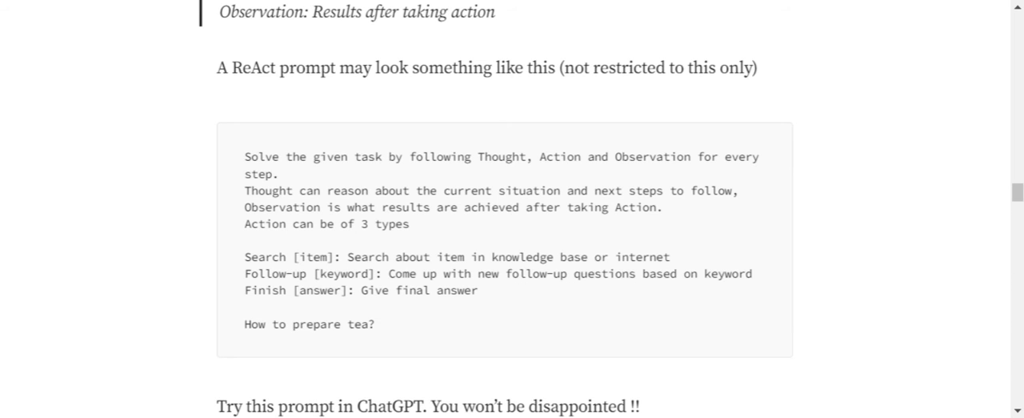
pyautogui.moveTo(723, 206)
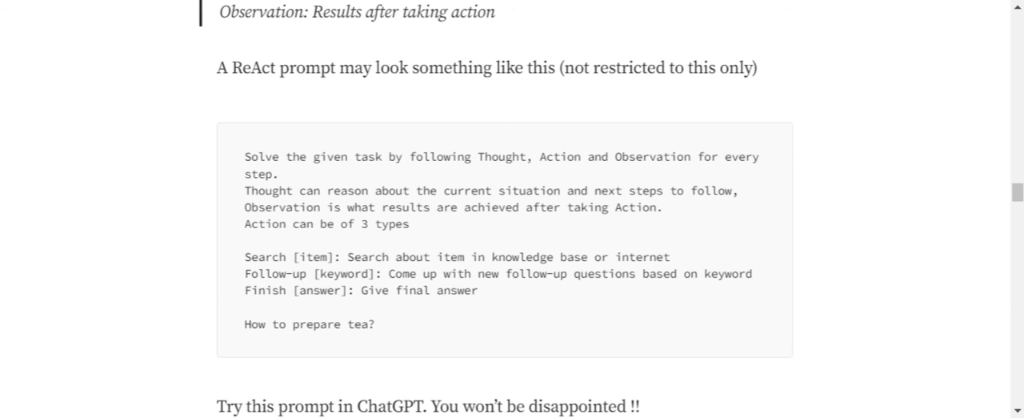
pyautogui.moveTo(688, 223)
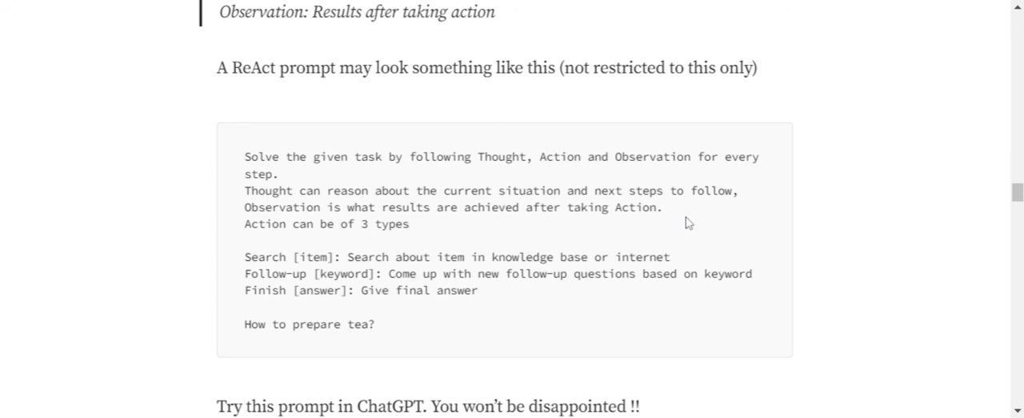
pyautogui.moveTo(425, 235)
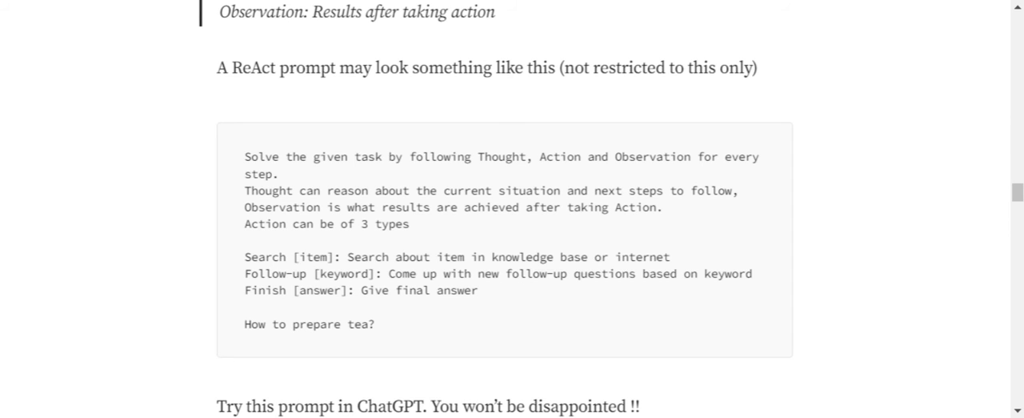
pyautogui.moveTo(424, 309)
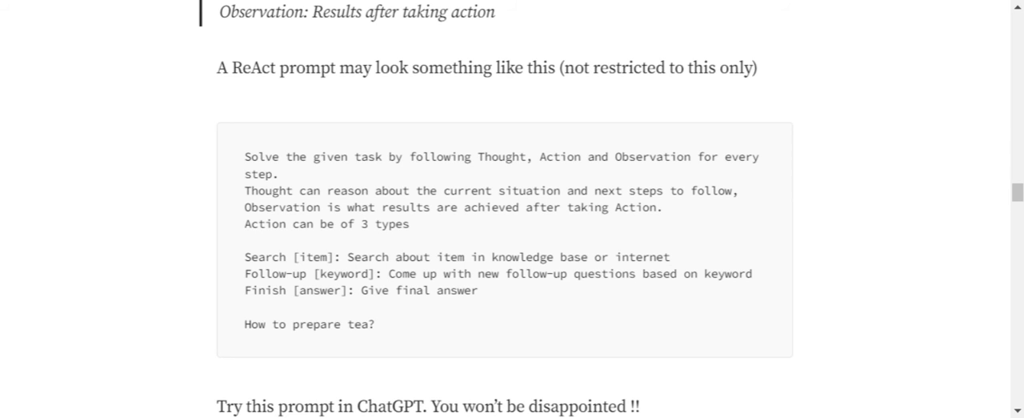
pyautogui.moveTo(398, 325)
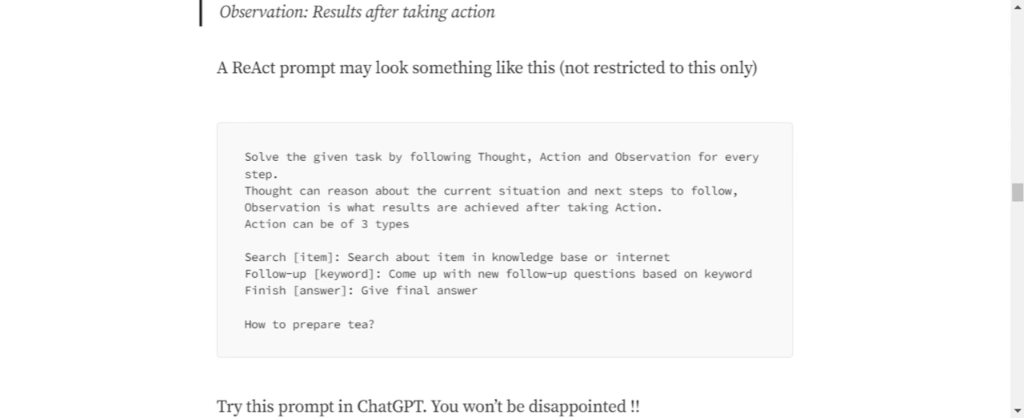
pyautogui.scroll(-3)
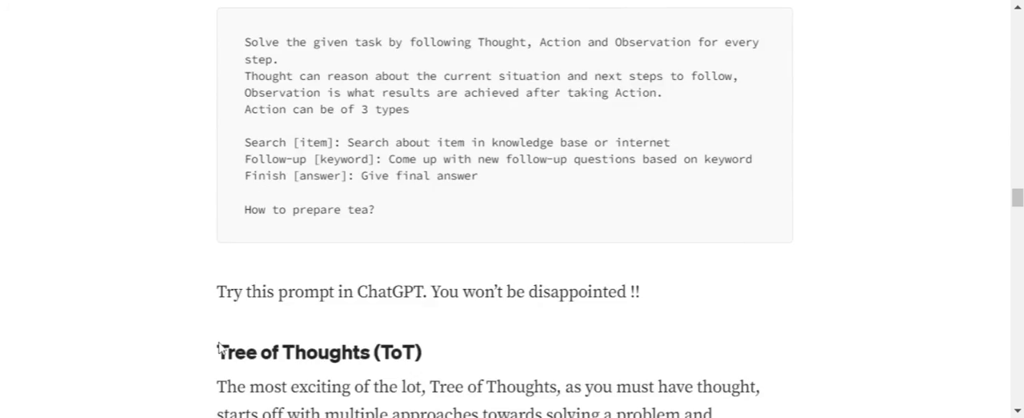